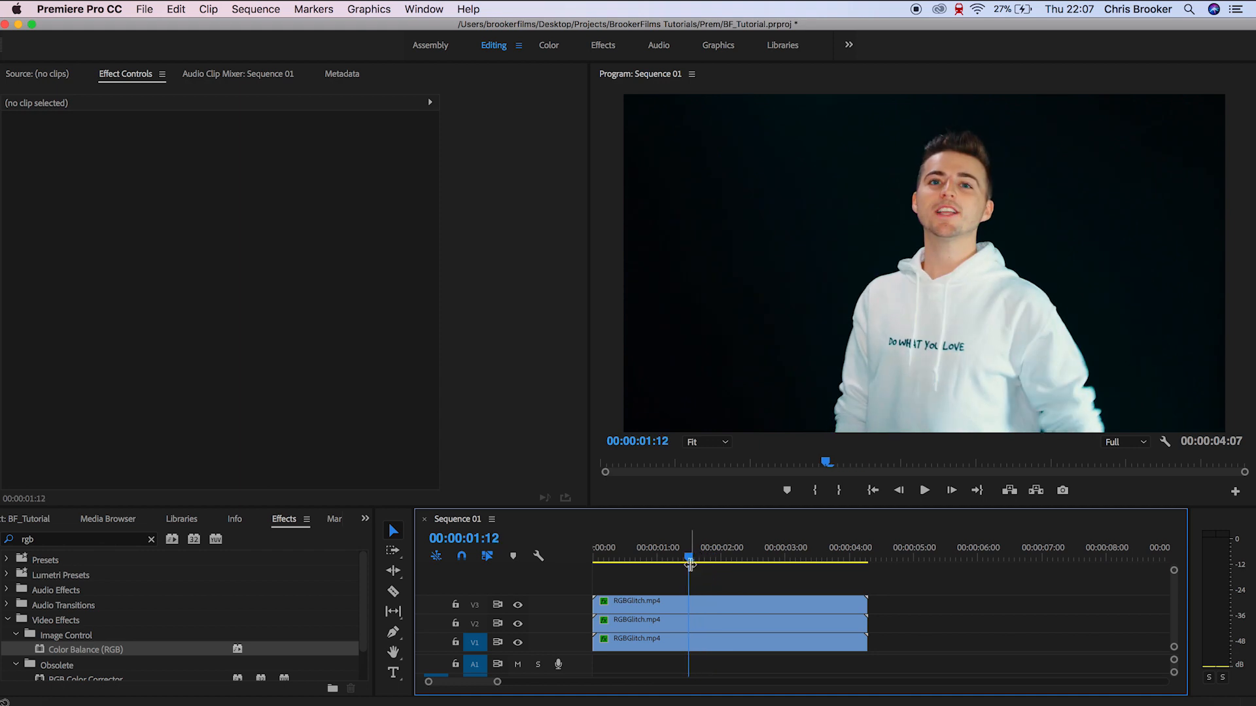
- Bring up Export Settings for Sequence 01 via File > Export > Media
click(145, 9)
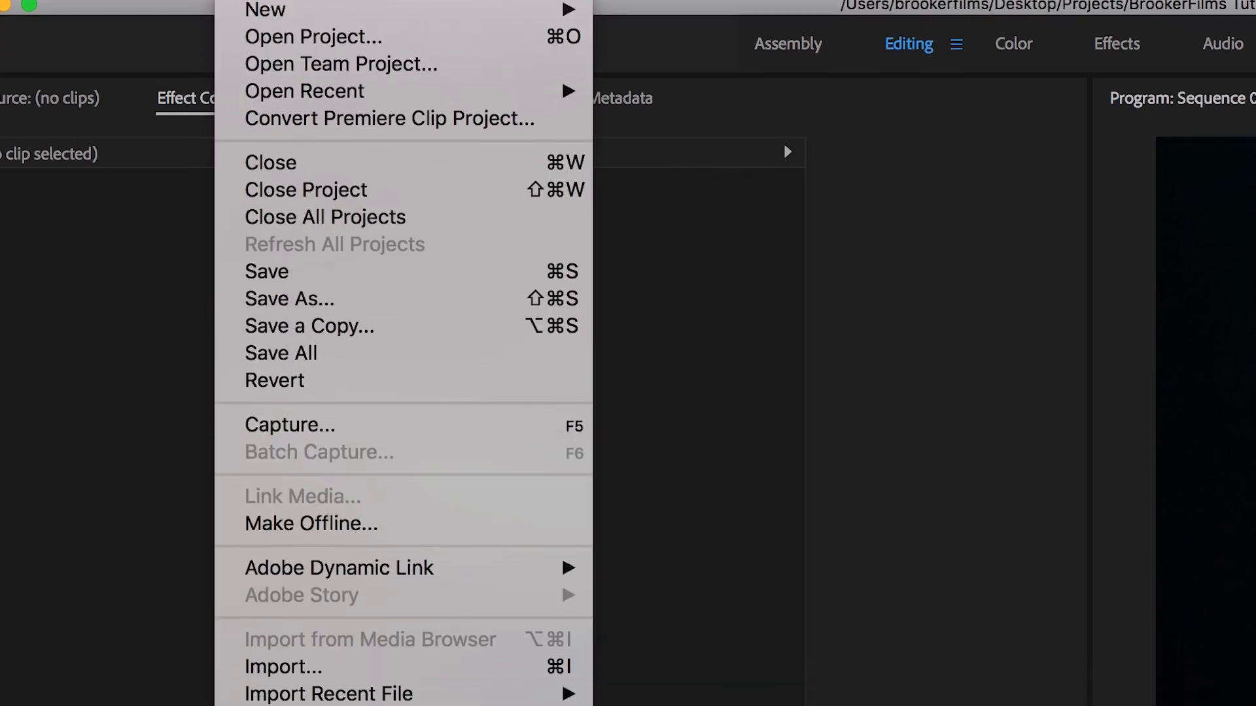
mouse_move(275, 327)
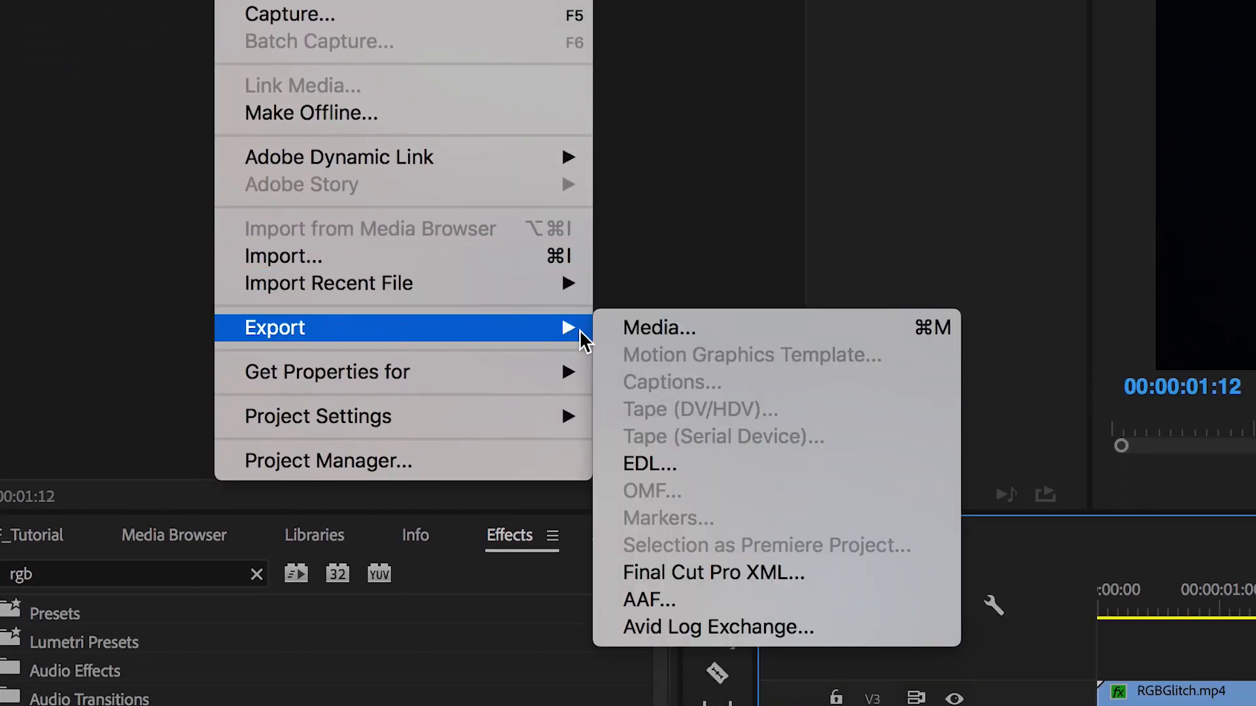
click(657, 327)
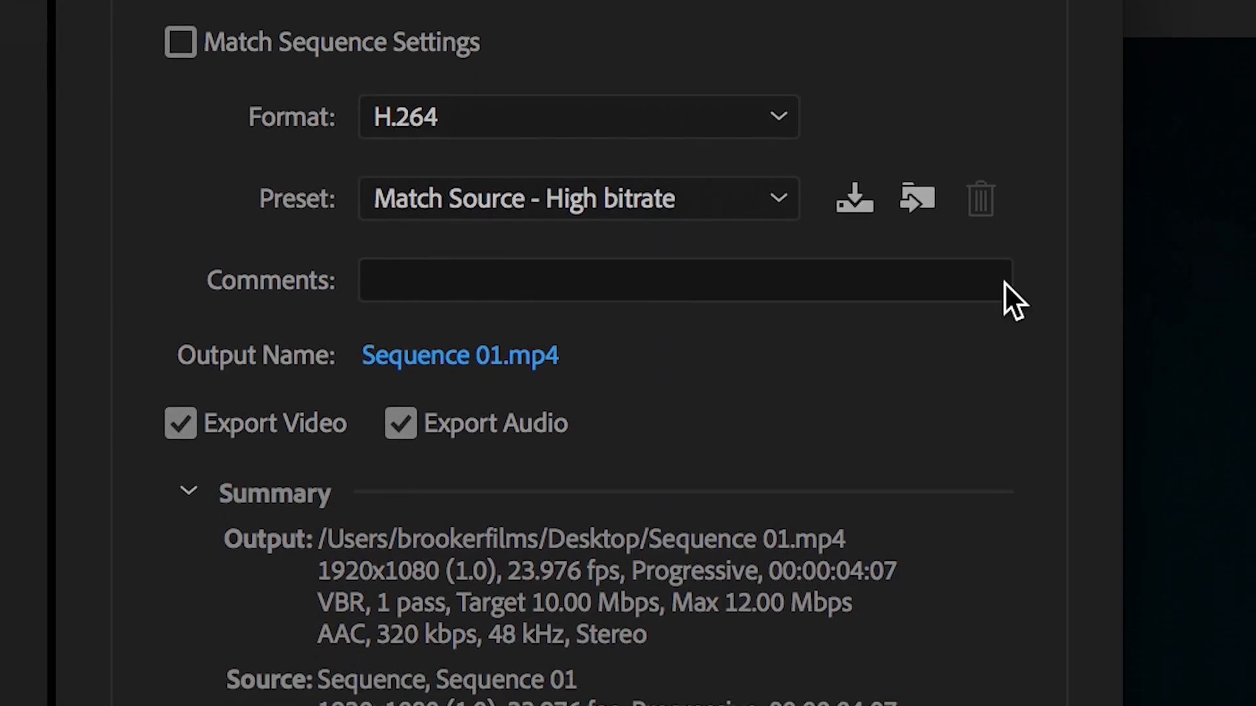
- Change the export format from H.264 to HEVC (H.265)
click(578, 116)
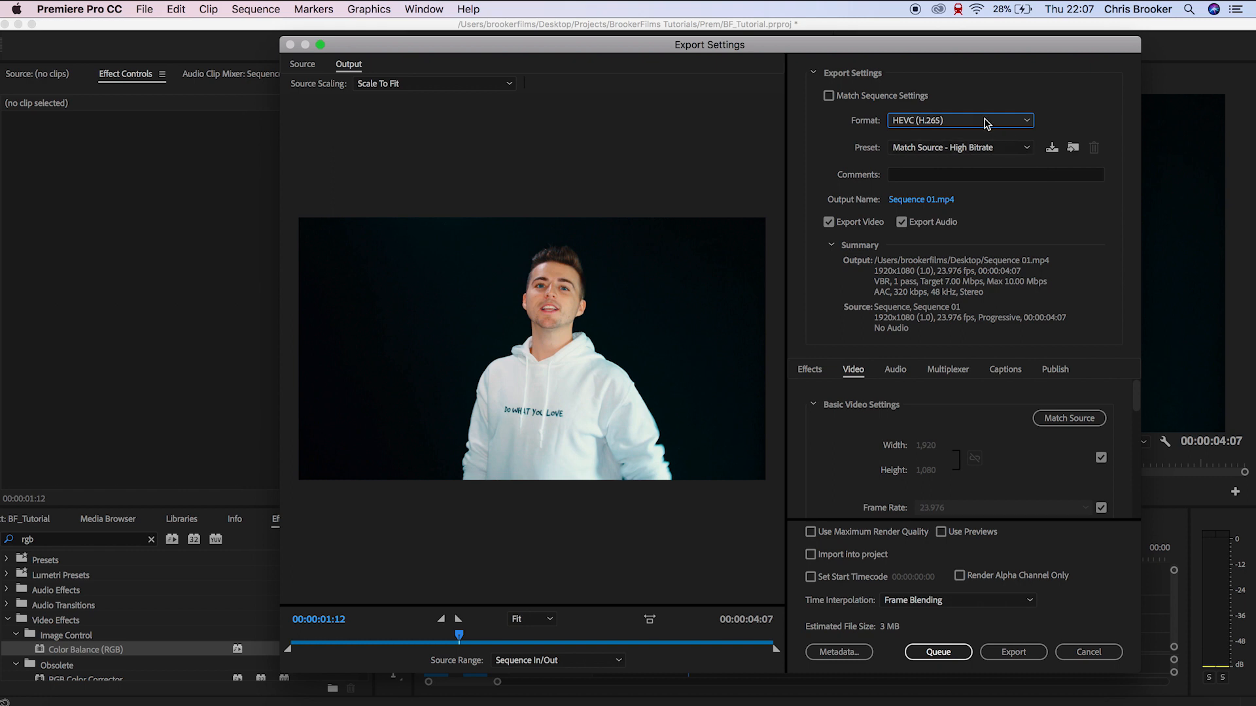
click(959, 121)
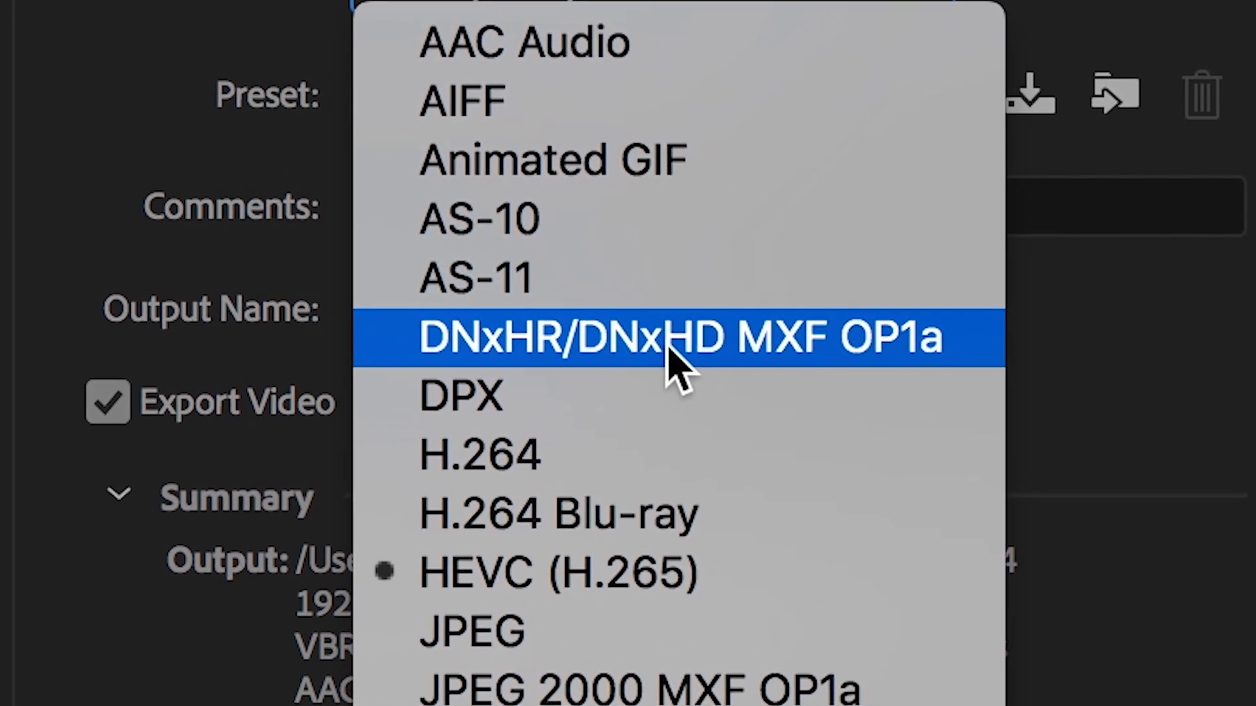
mouse_move(1004, 225)
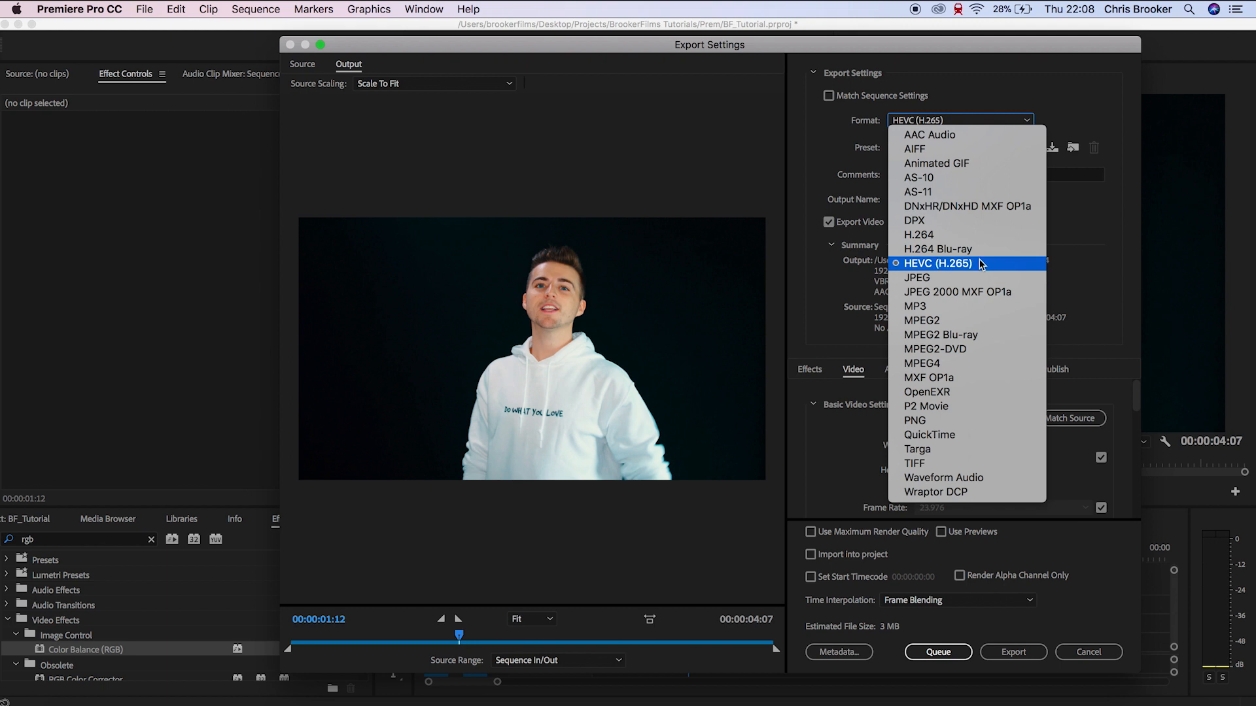
mouse_move(928, 435)
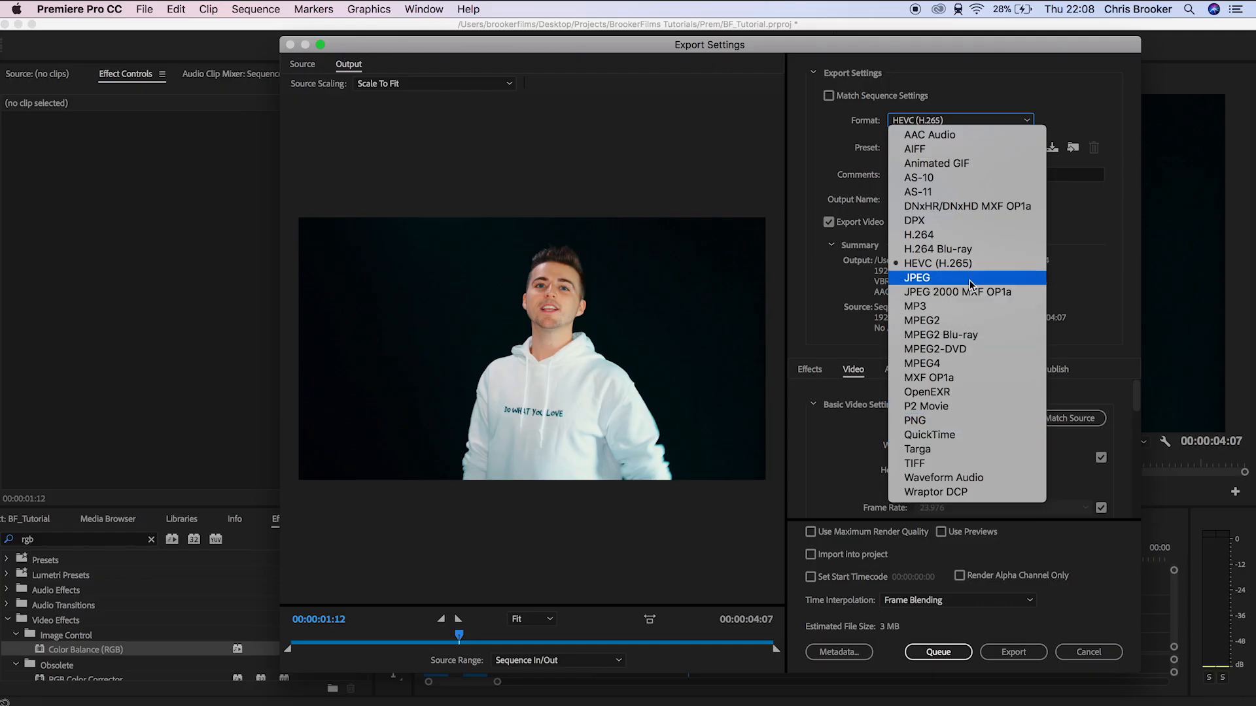
click(938, 263)
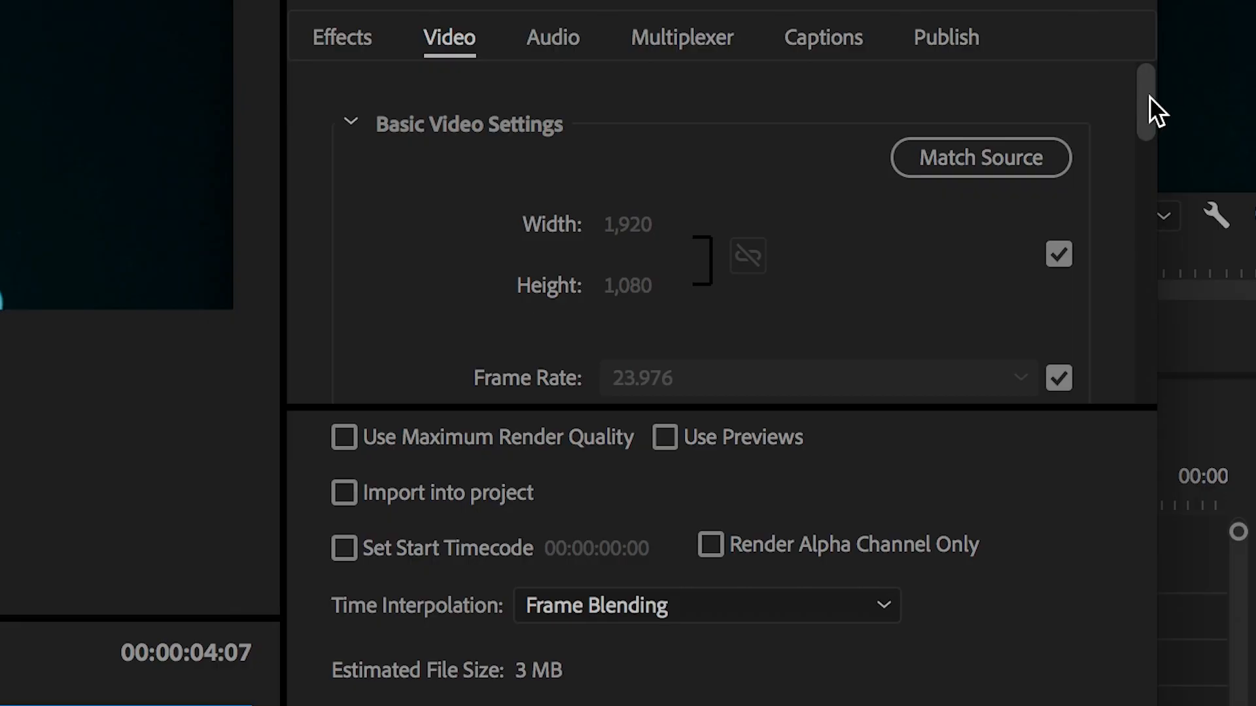
- Keep 1920x1080 resolution and enable Render at Maximum Depth and Maximum Render Quality
scroll(down, 3)
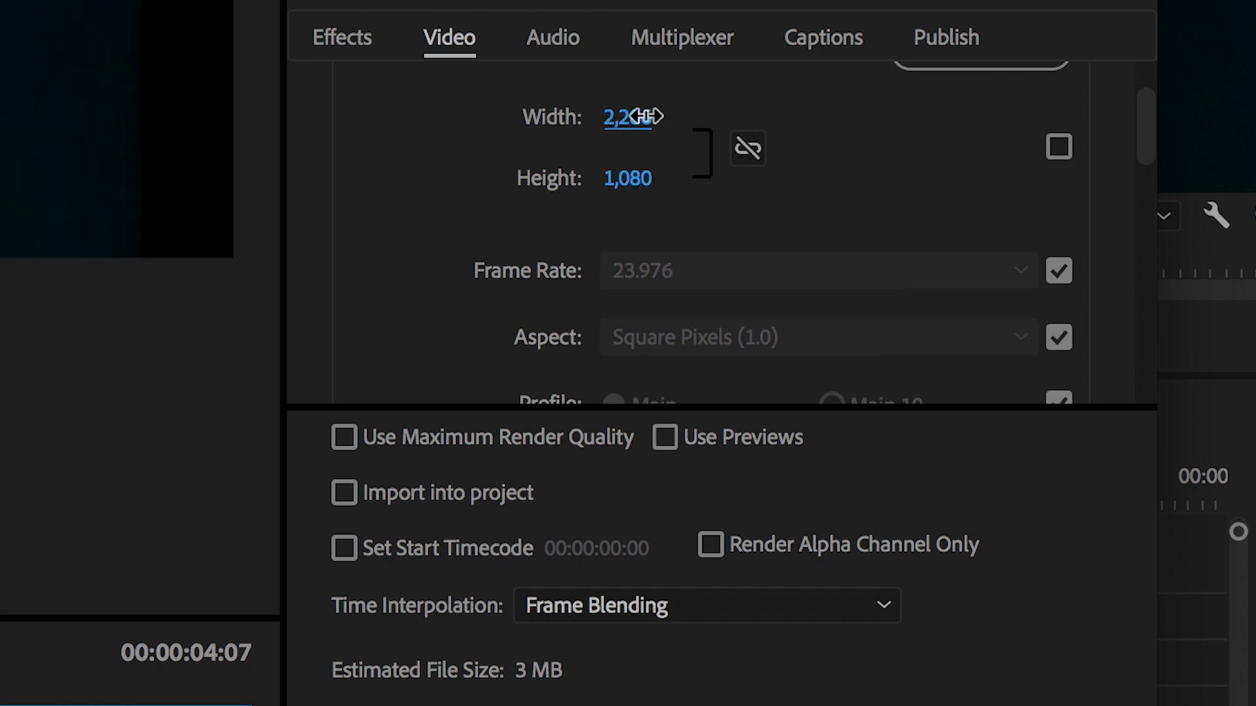
text(1920)
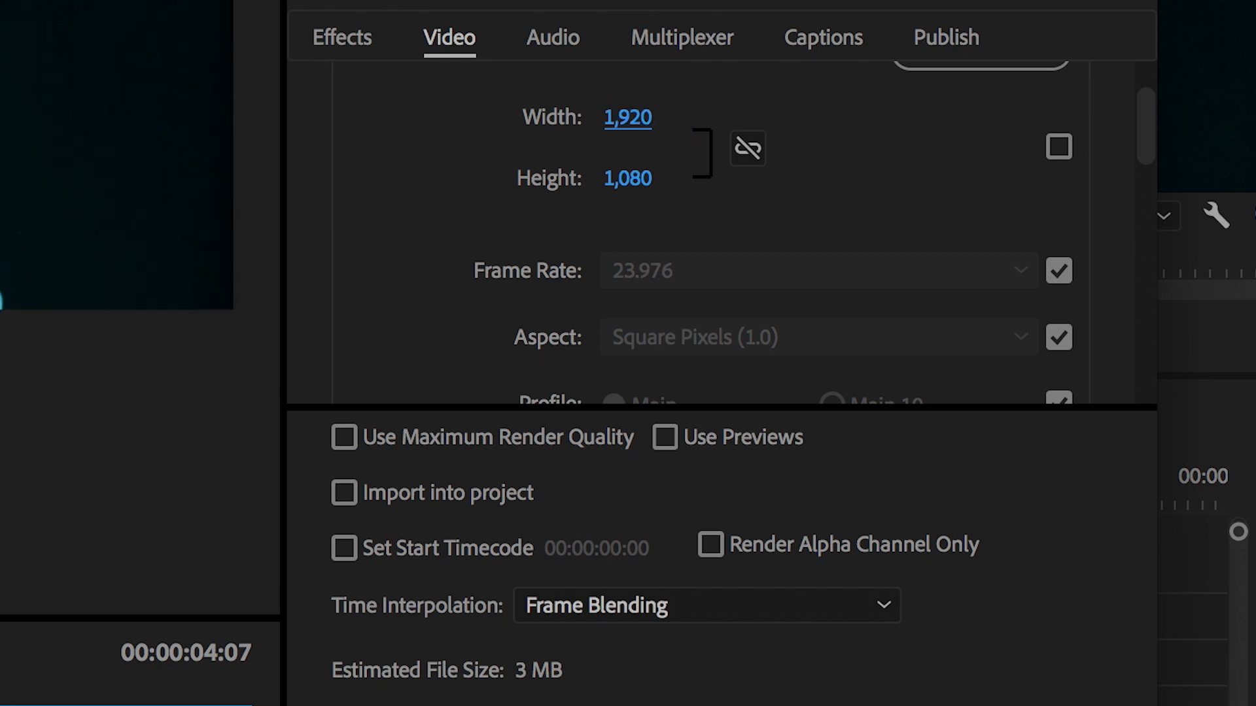
mouse_move(649, 292)
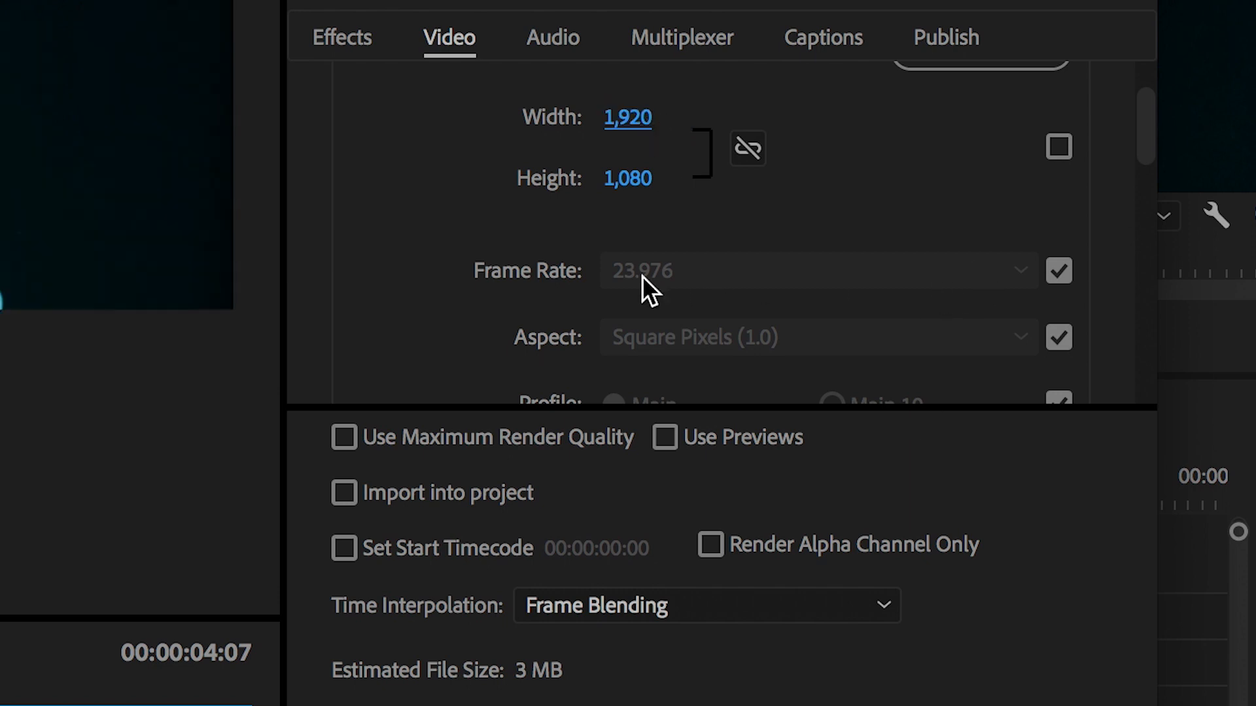
mouse_move(1135, 151)
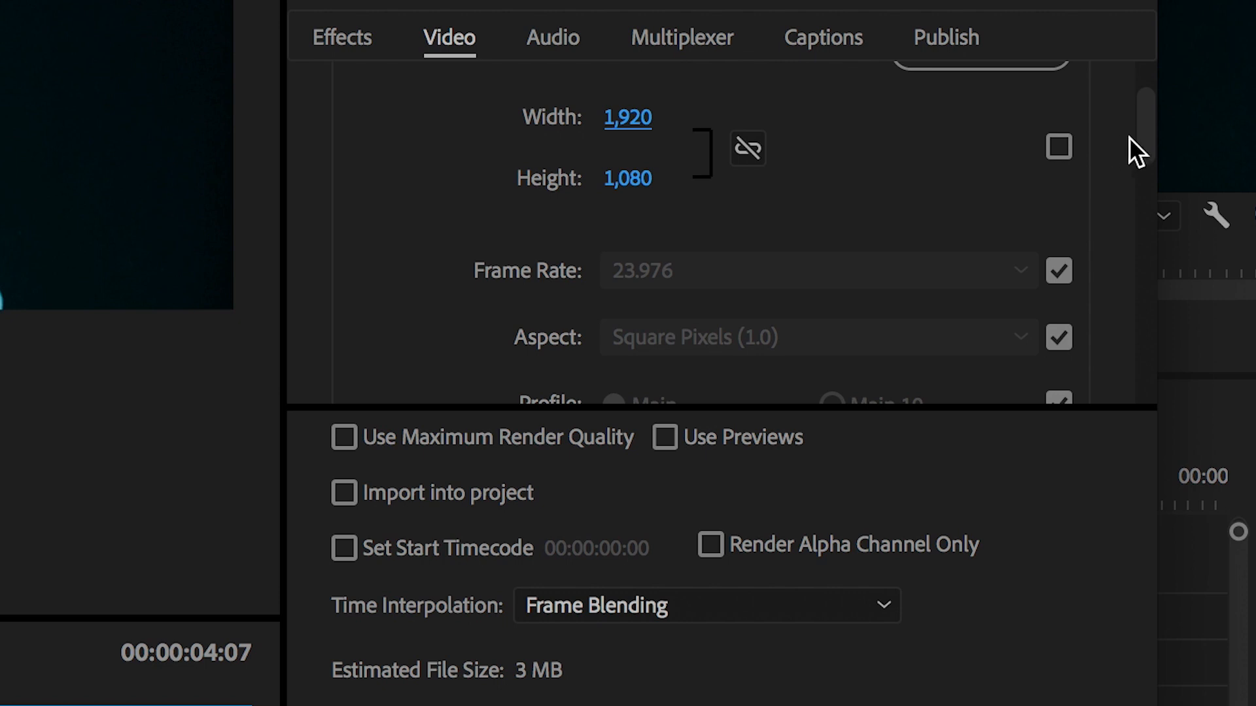
scroll(down, 3)
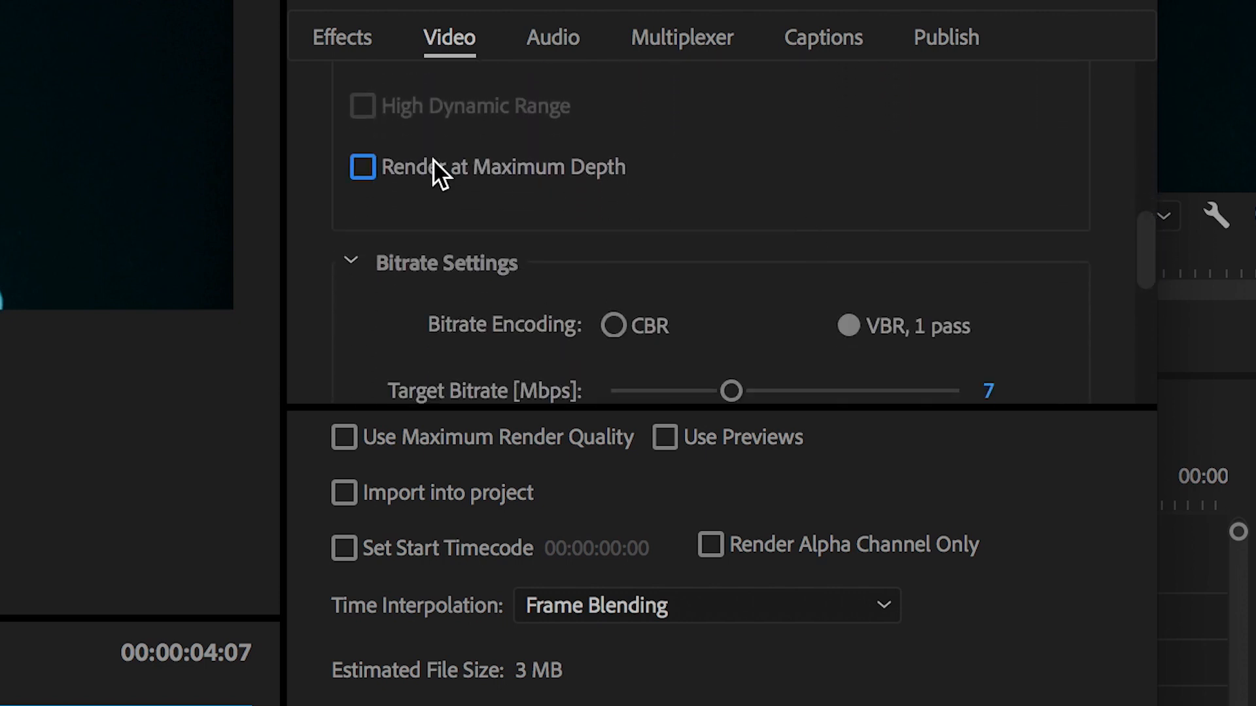
click(344, 436)
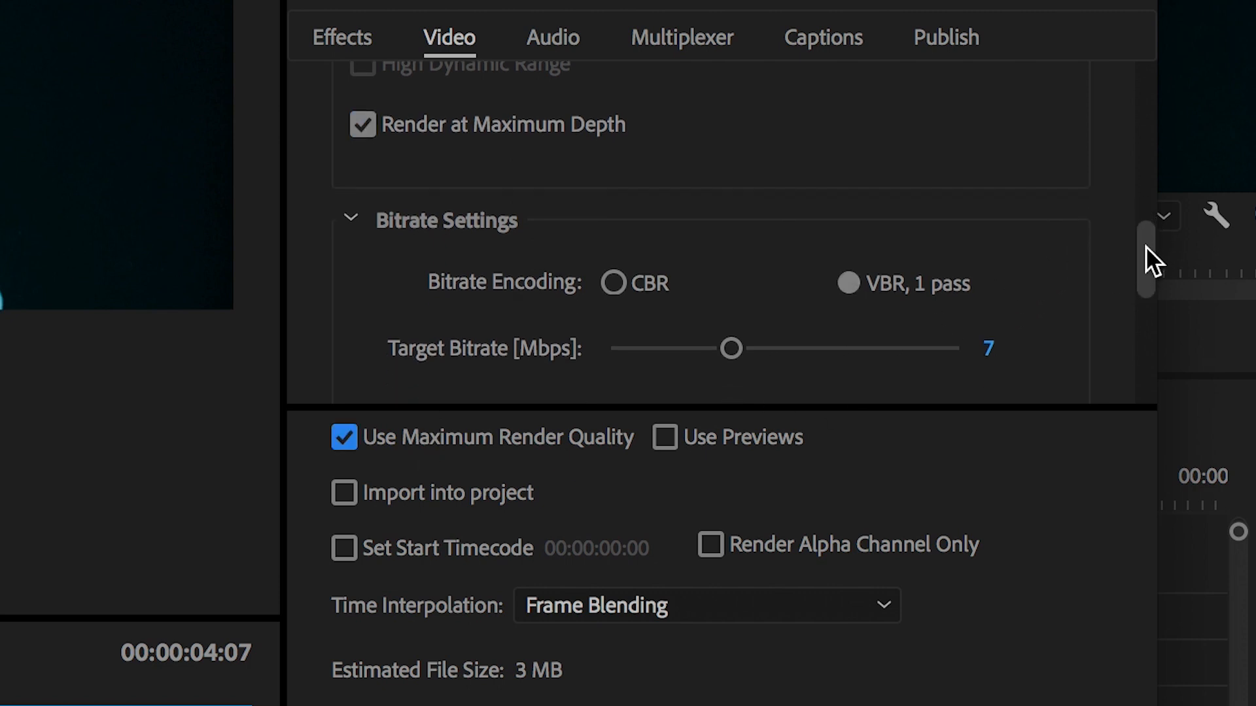
- Switch bitrate encoding to CBR near 20 Mbps with Highest (slowest) quality
scroll(down, 3)
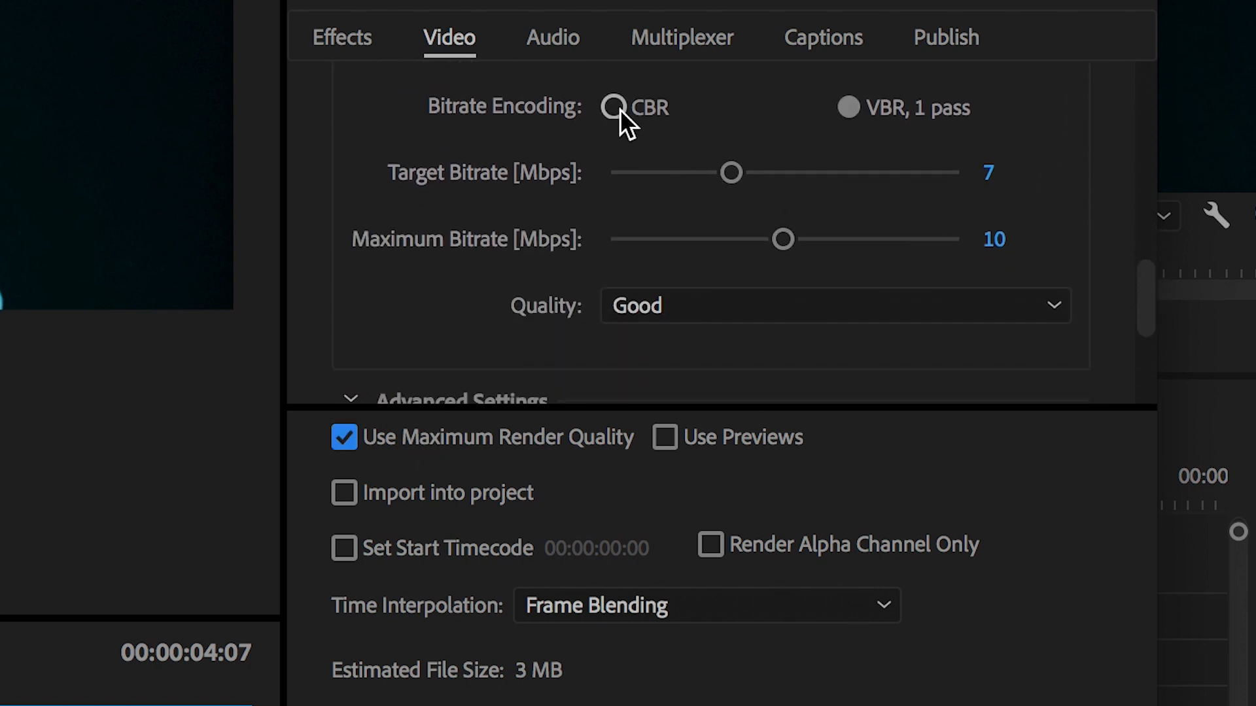
click(612, 108)
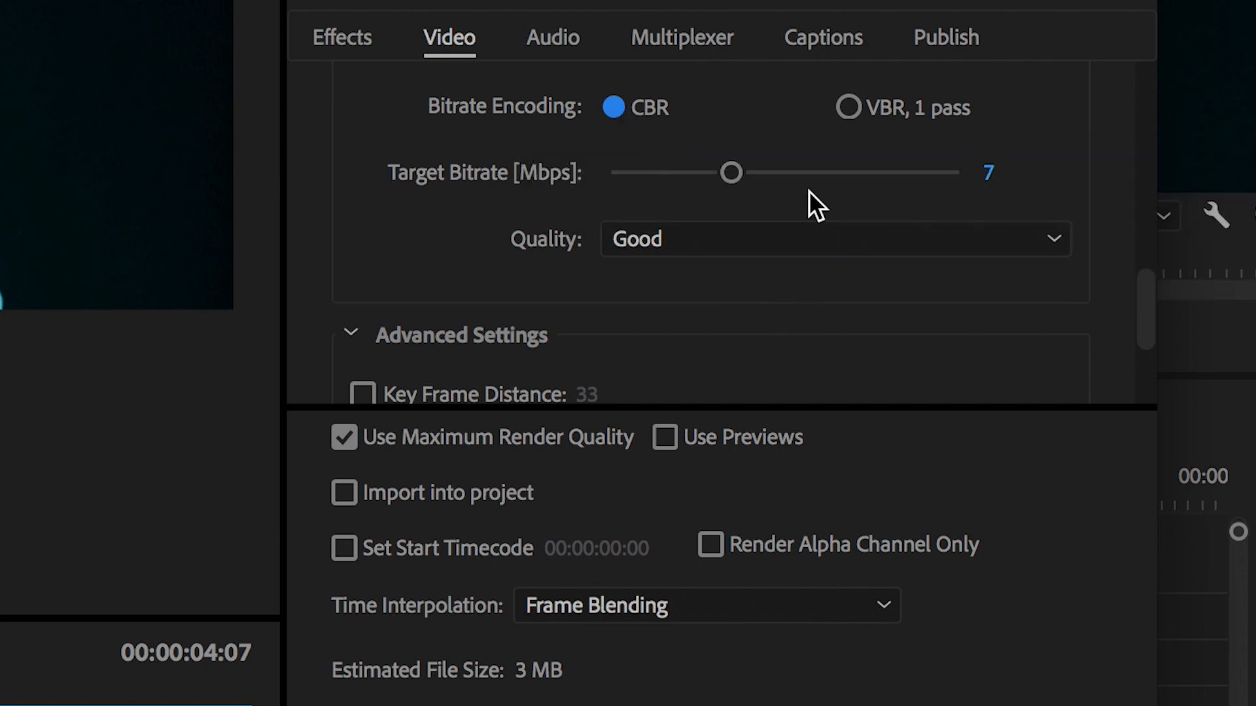
drag(728, 173, 954, 172)
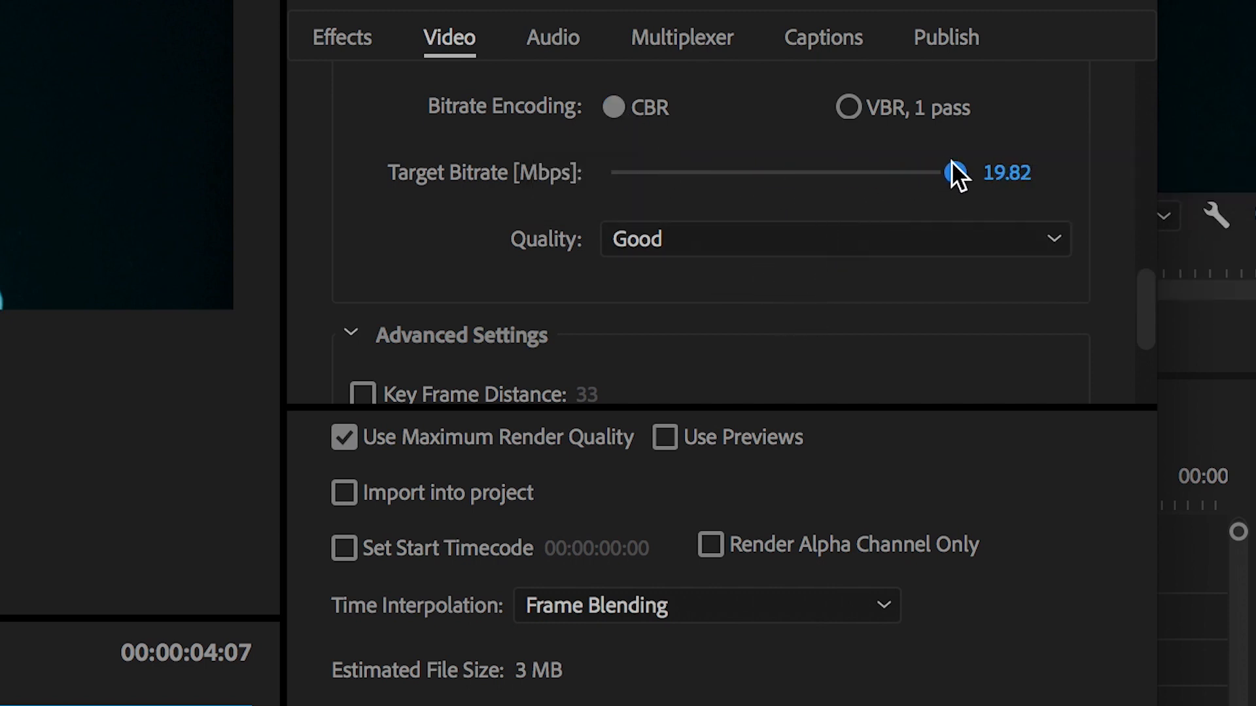
click(834, 238)
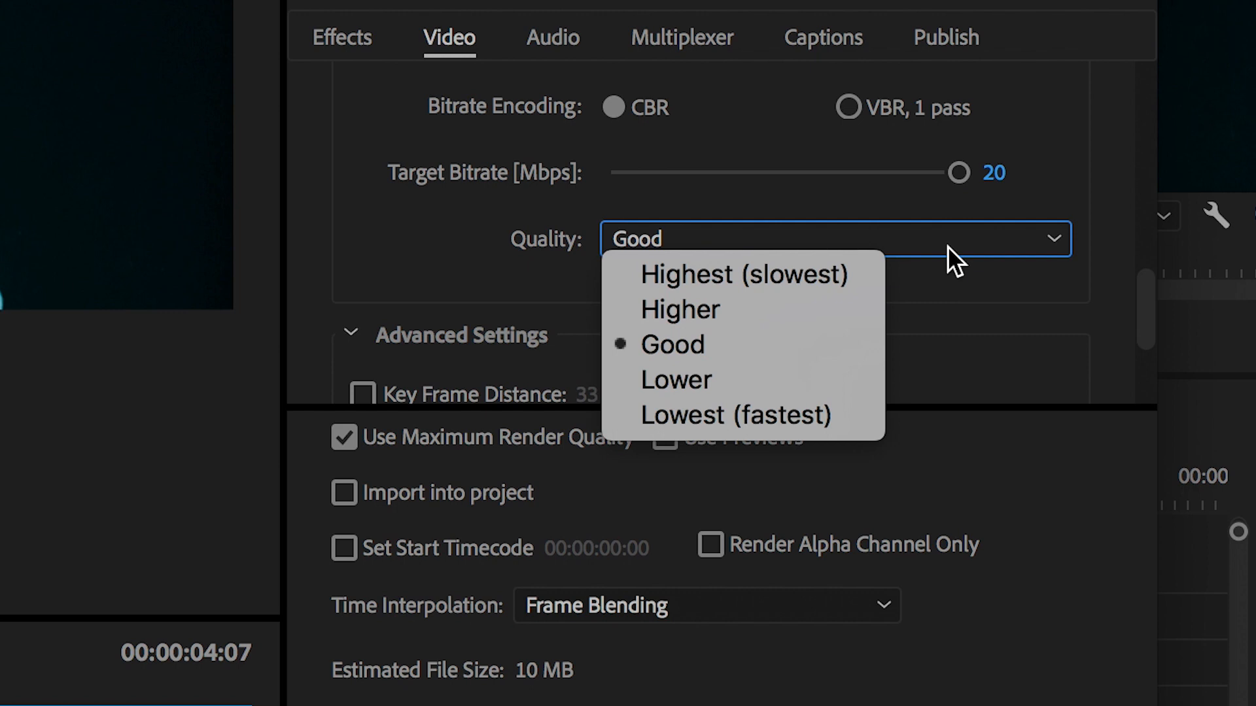
click(744, 273)
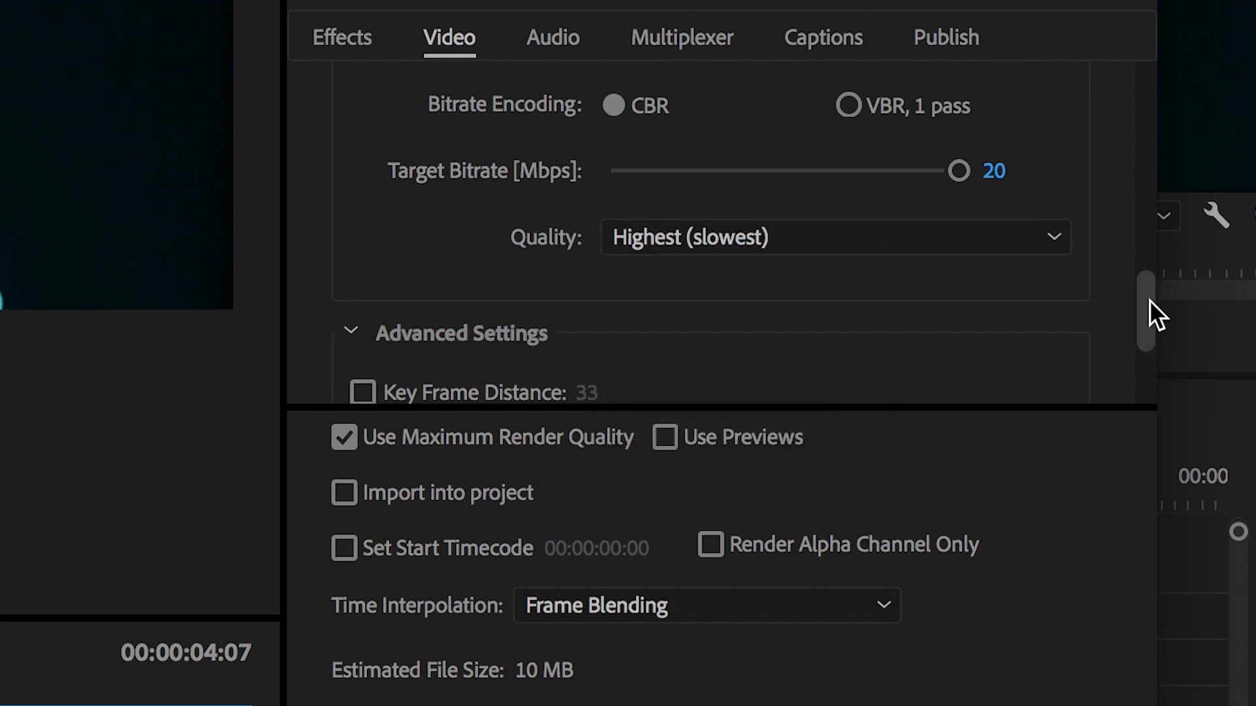
- Adjust the target bitrate slider to land exactly on 20 Mbps
drag(958, 170, 865, 200)
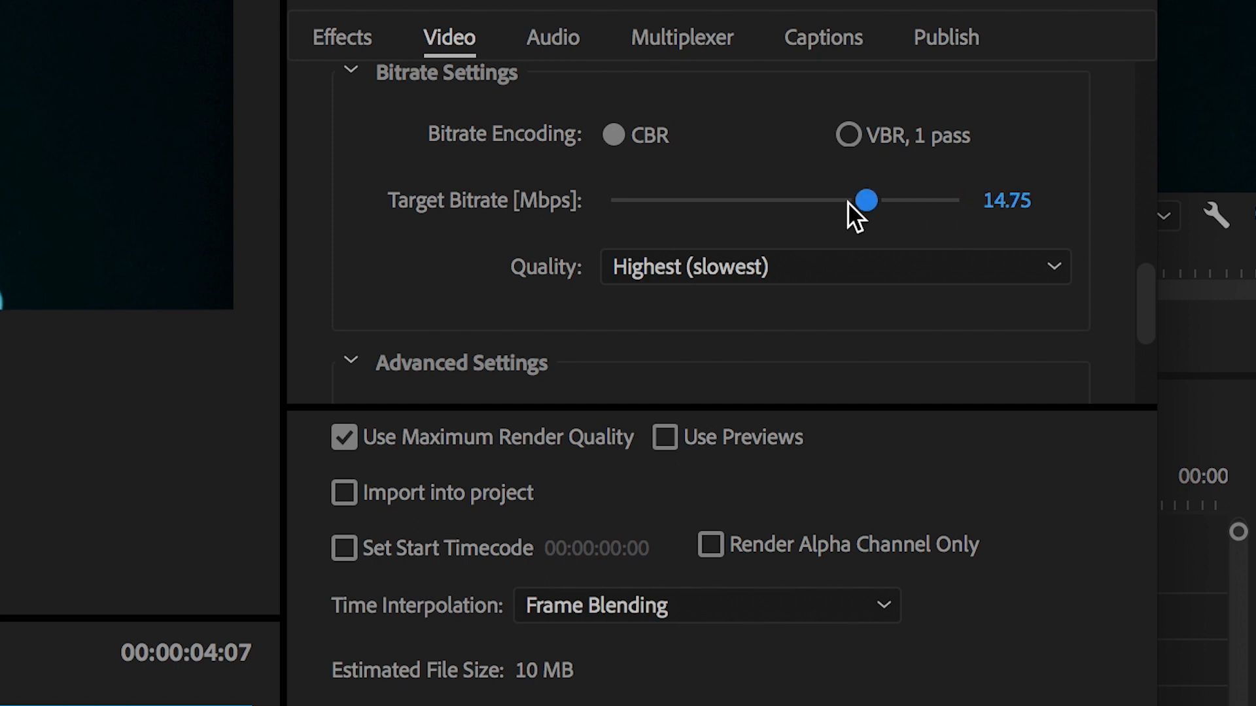
drag(868, 200, 611, 200)
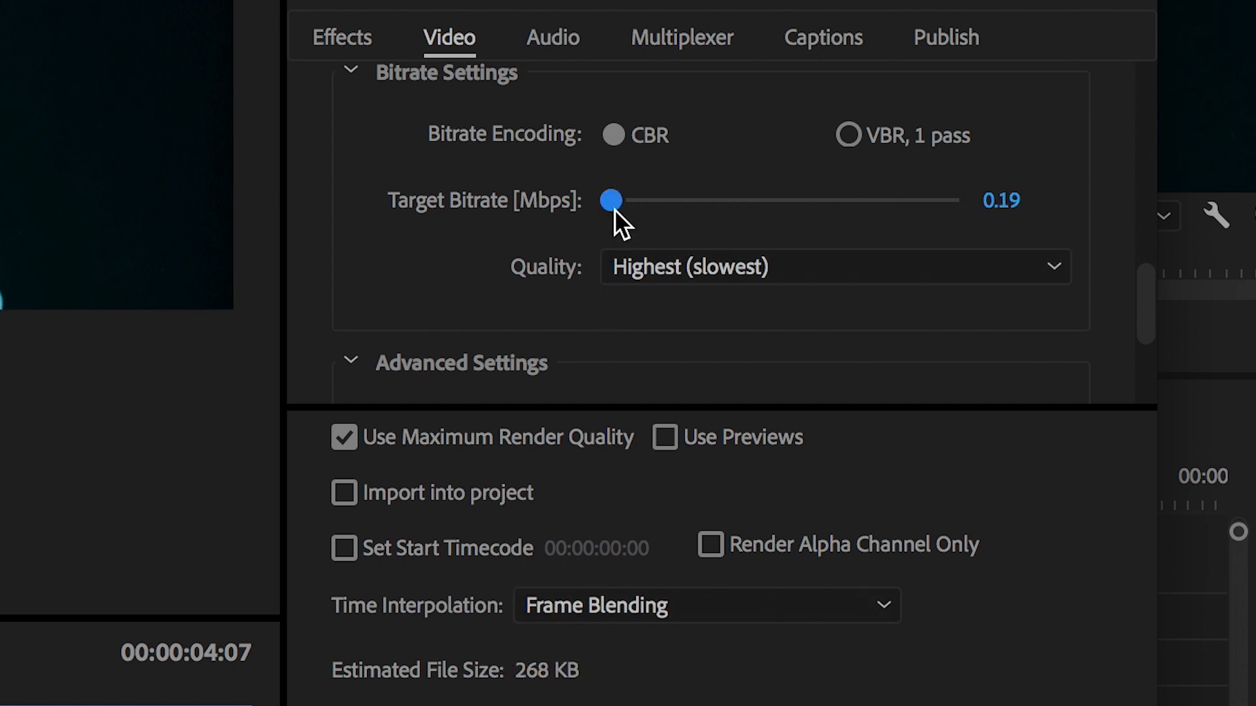
drag(612, 199, 957, 199)
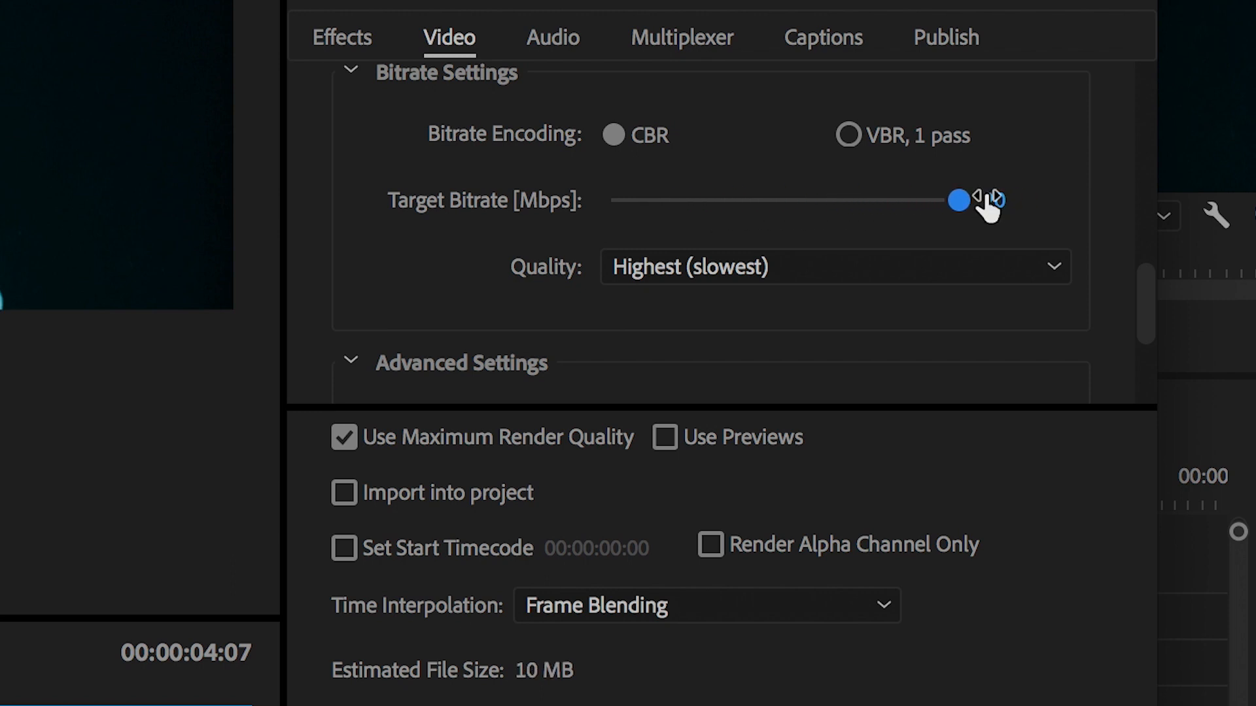
drag(958, 200, 989, 200)
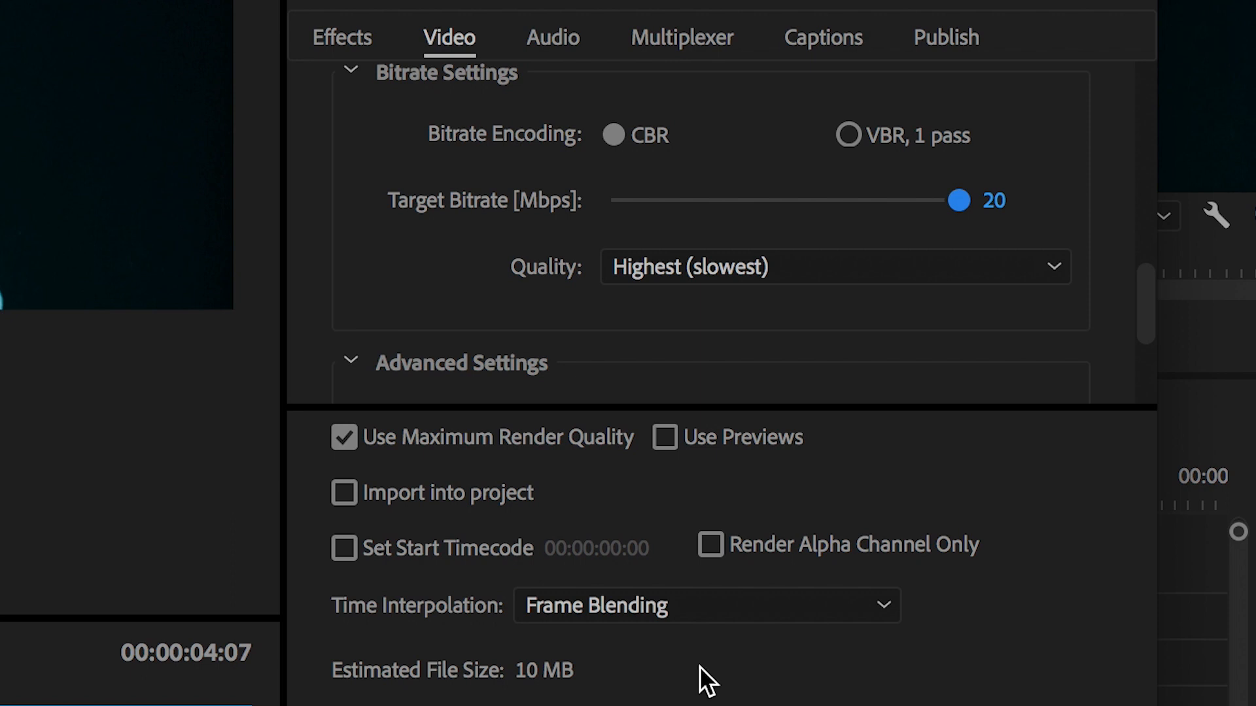
mouse_move(723, 681)
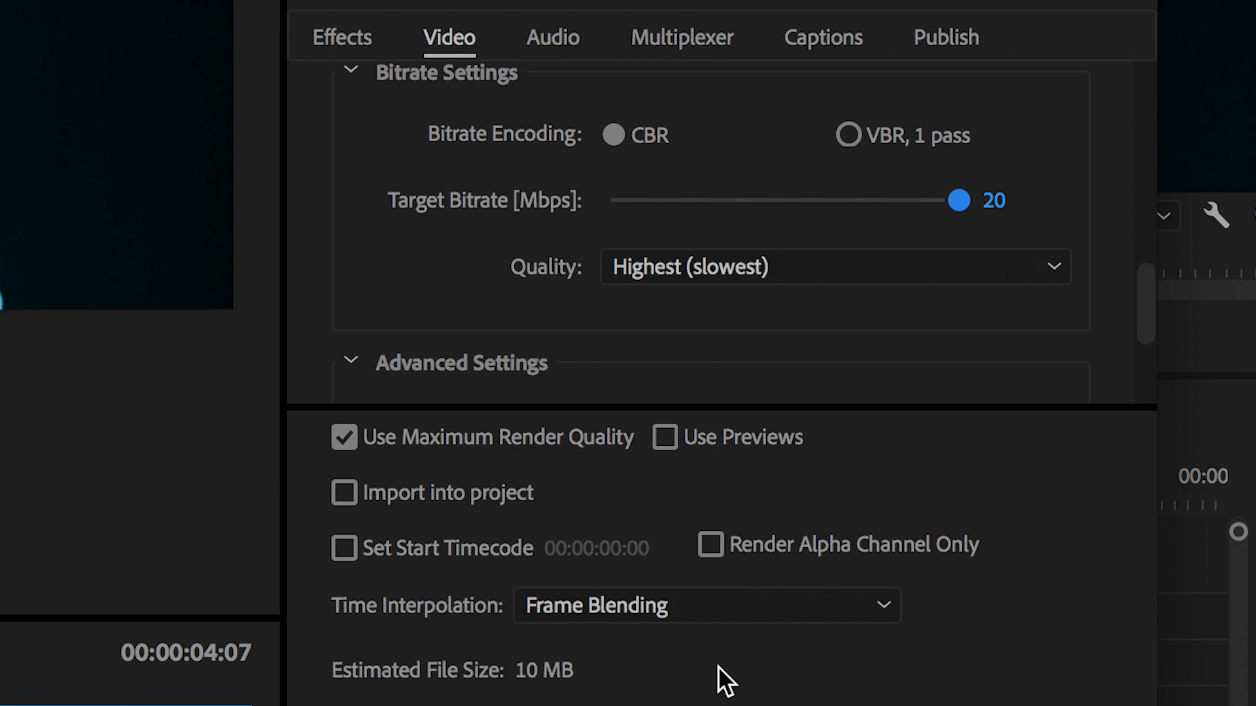
mouse_move(765, 680)
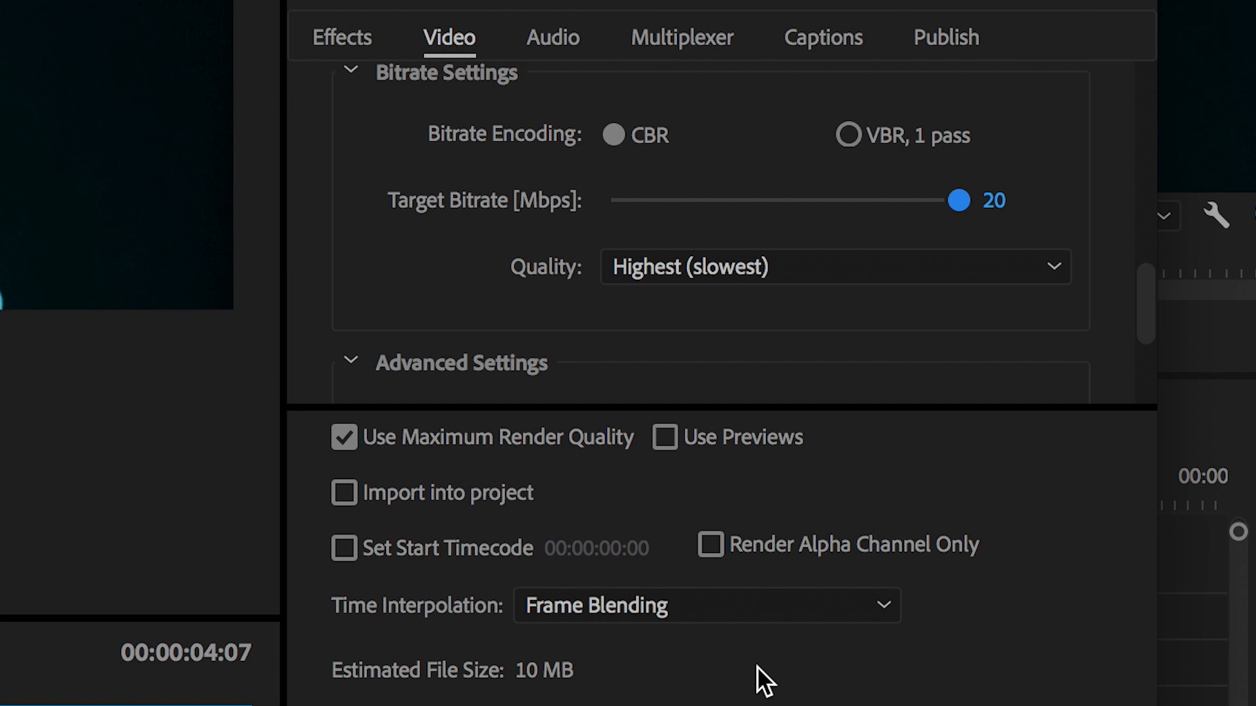
mouse_move(800, 679)
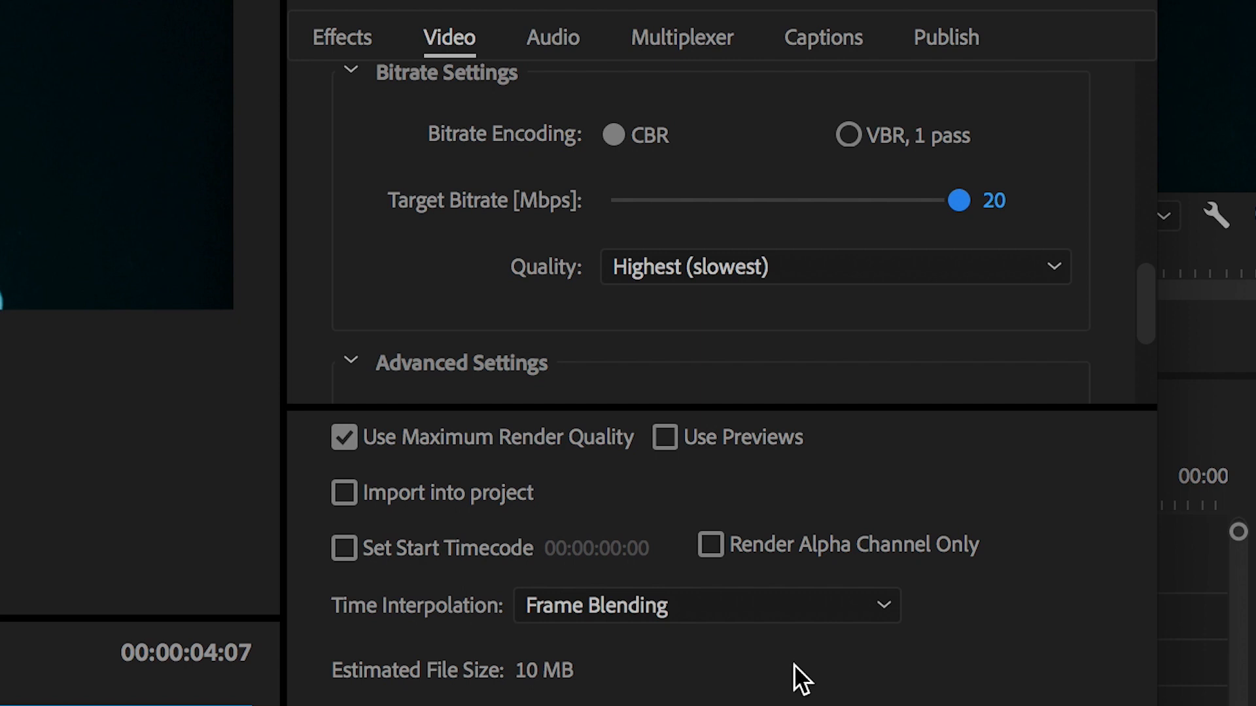
mouse_move(844, 675)
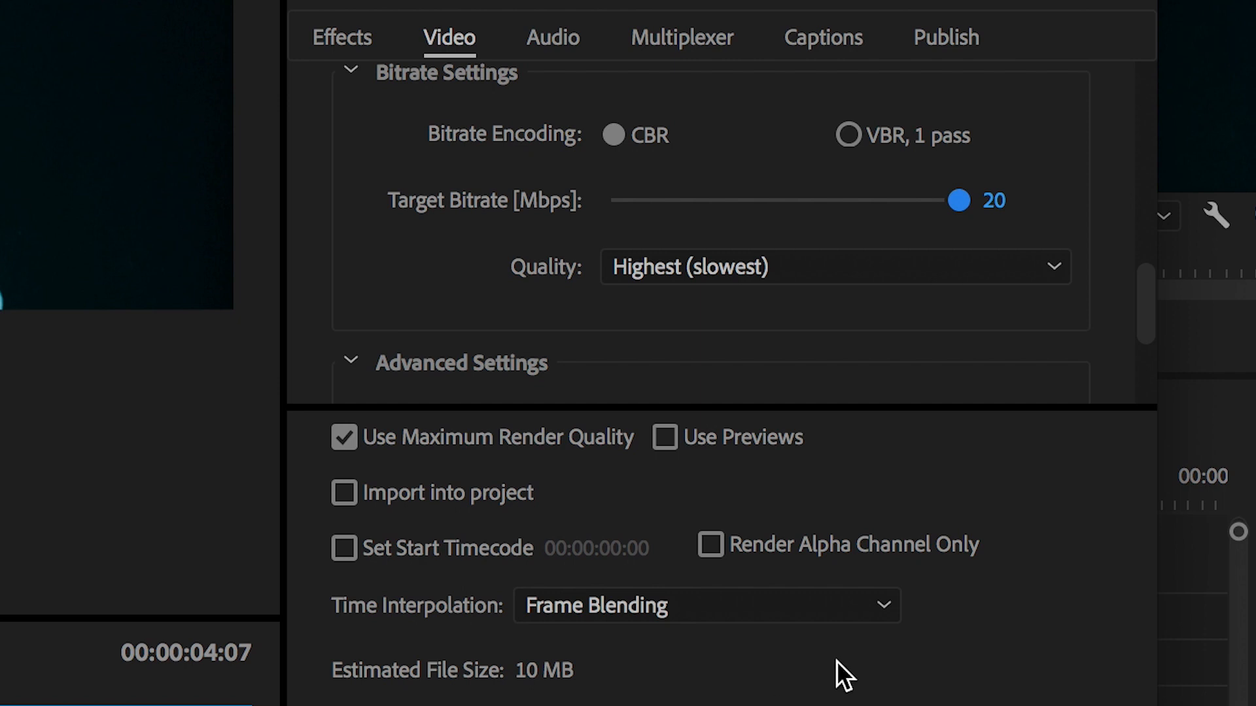
- Confirm AAC audio at 48000 Hz, then move on to the Multiplexer settings
click(552, 36)
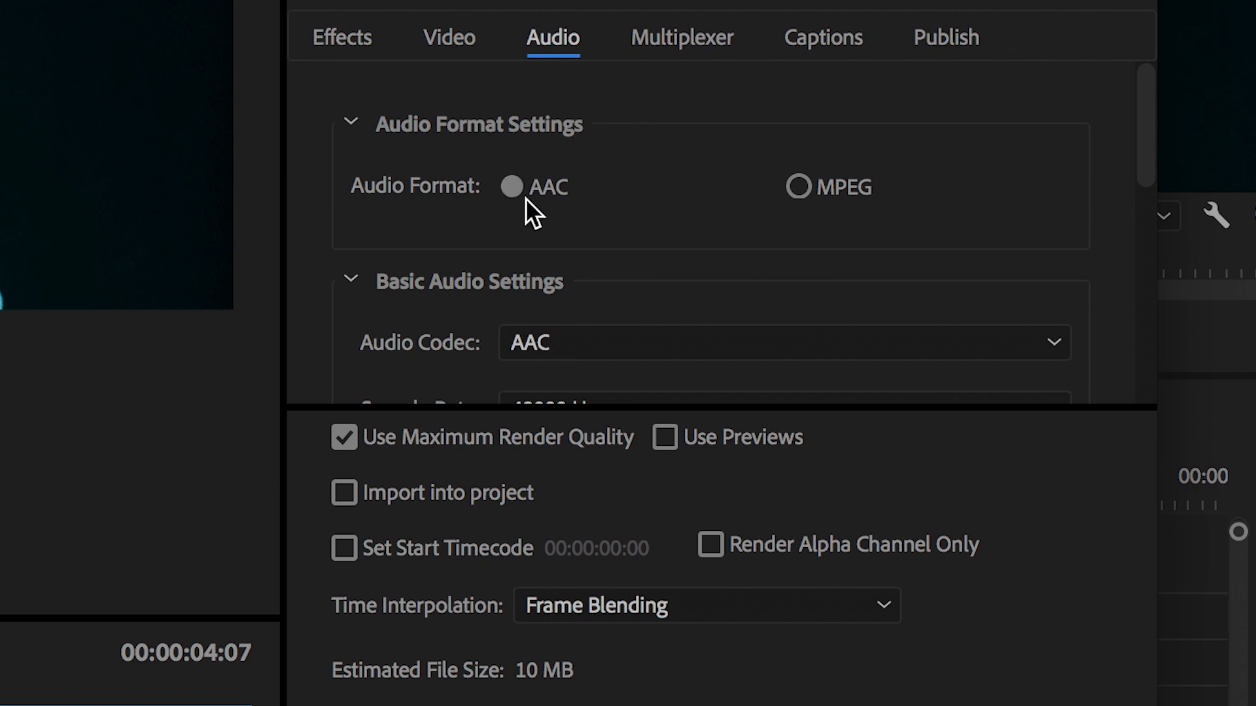
mouse_move(990, 178)
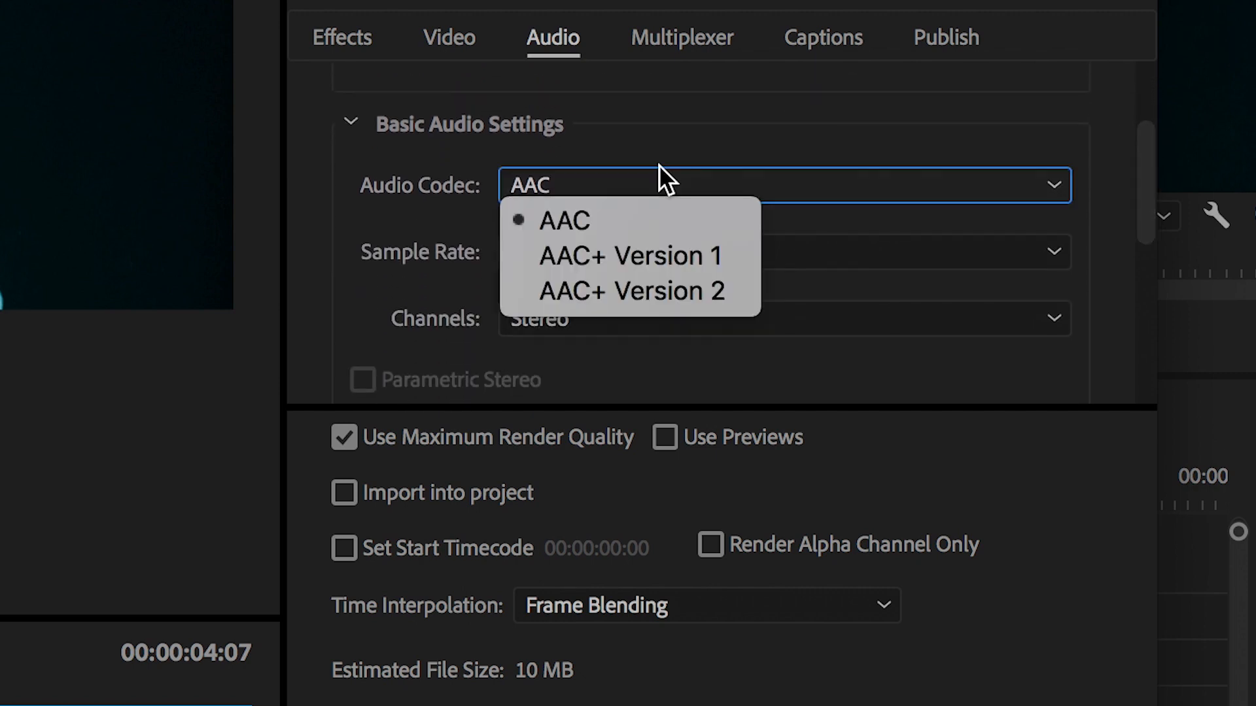
click(784, 251)
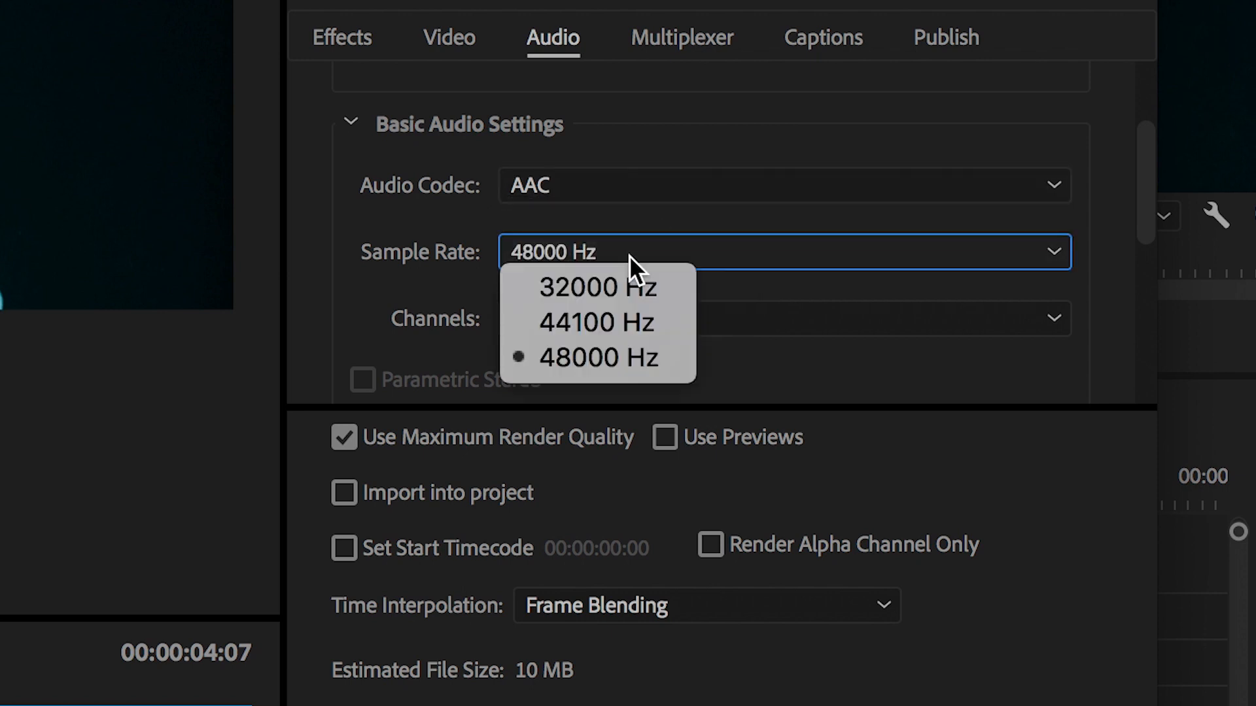
click(598, 357)
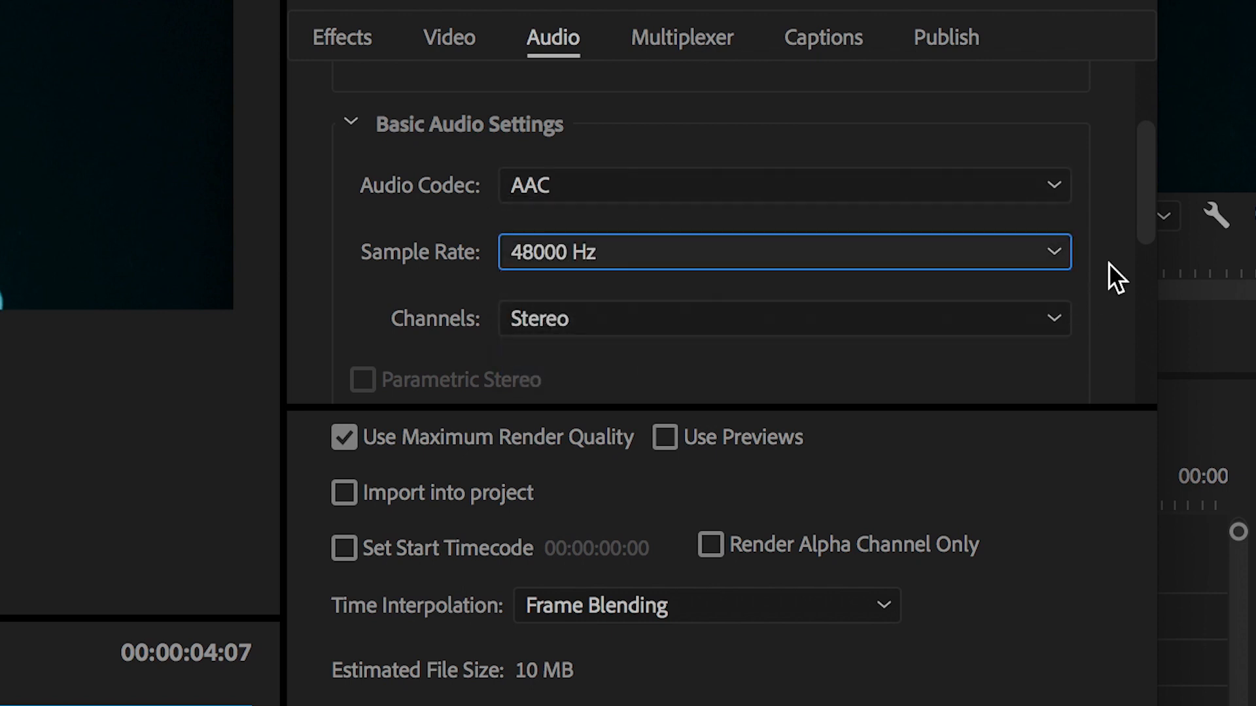
click(680, 37)
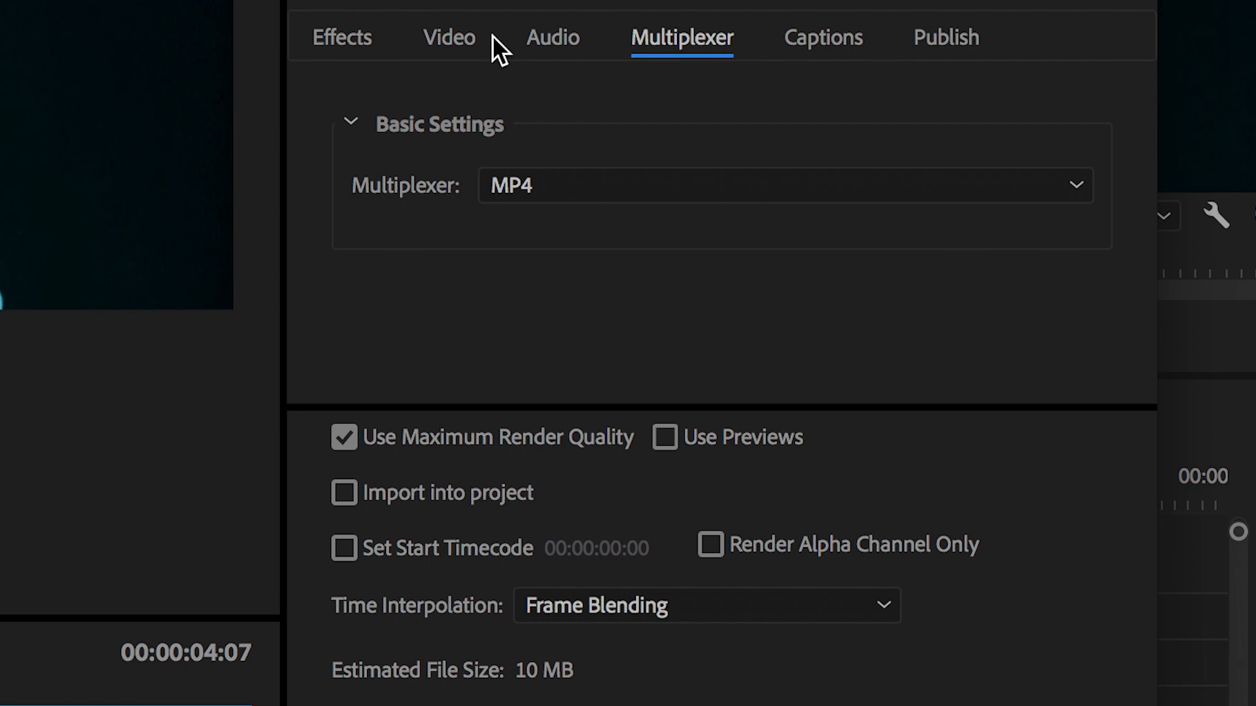